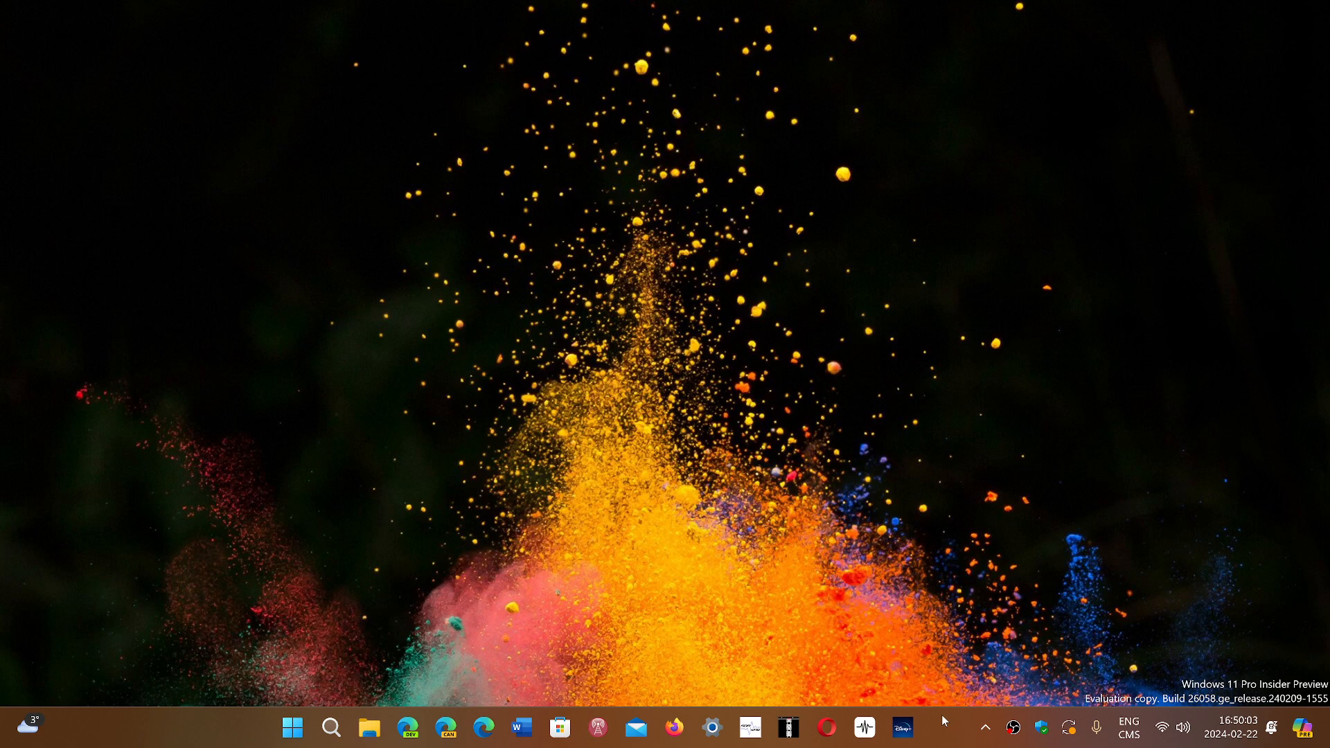
{"action": "mouse_move", "coordinate": [487, 628]}
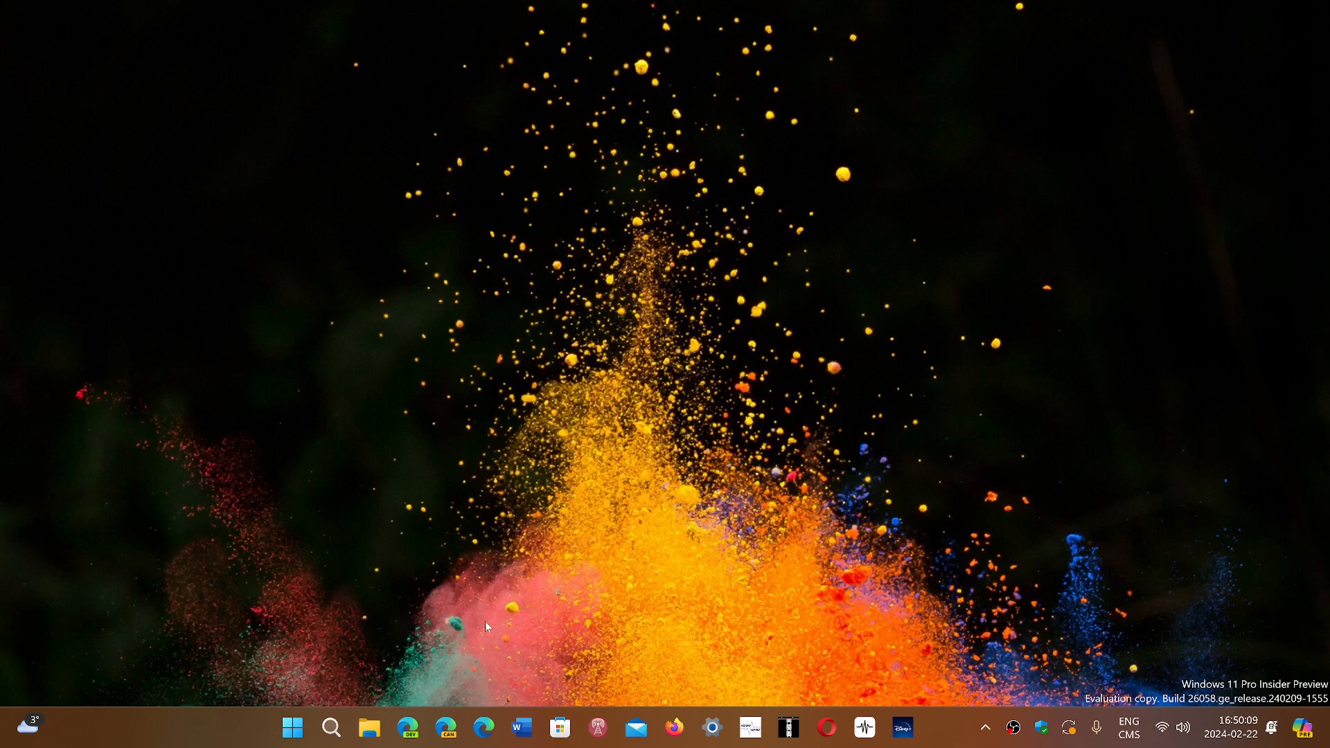
From the Start menu, launch Settings and go to the Windows Update page
{"action": "left_click", "coordinate": [292, 728]}
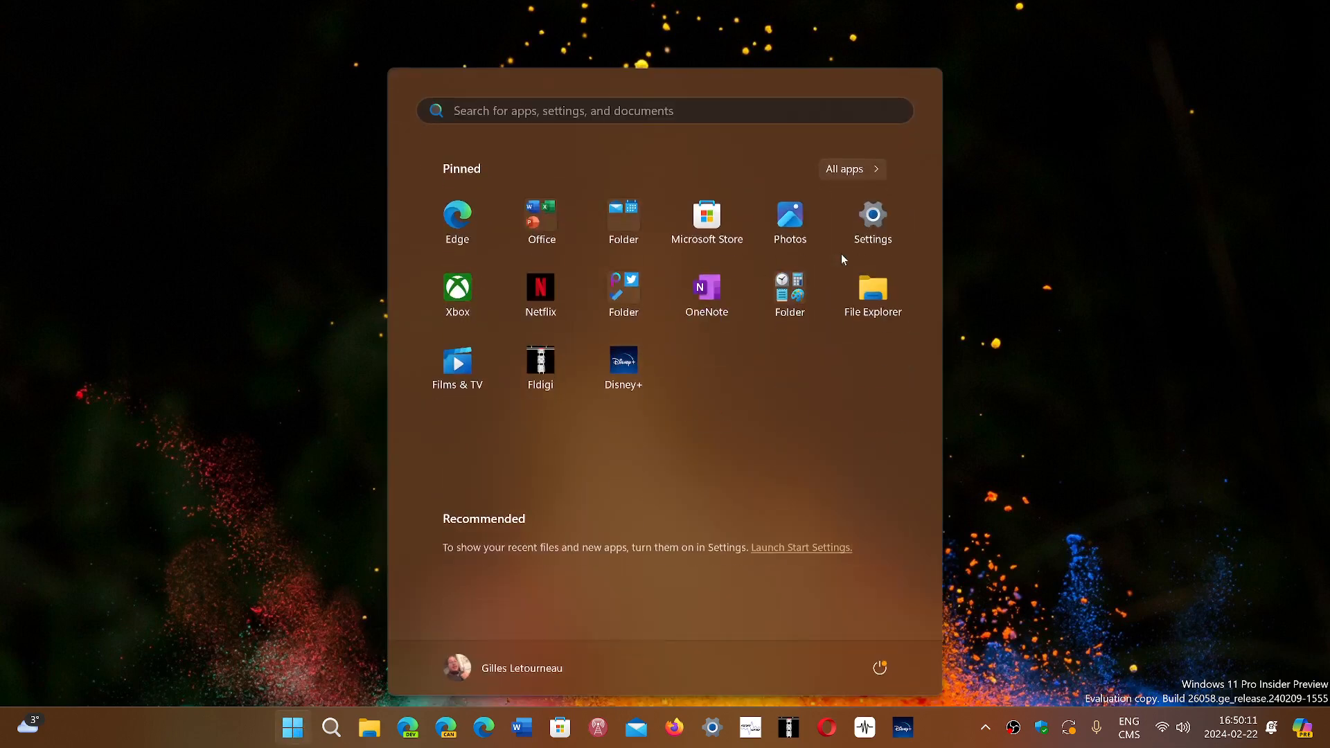
{"action": "left_click", "coordinate": [873, 213]}
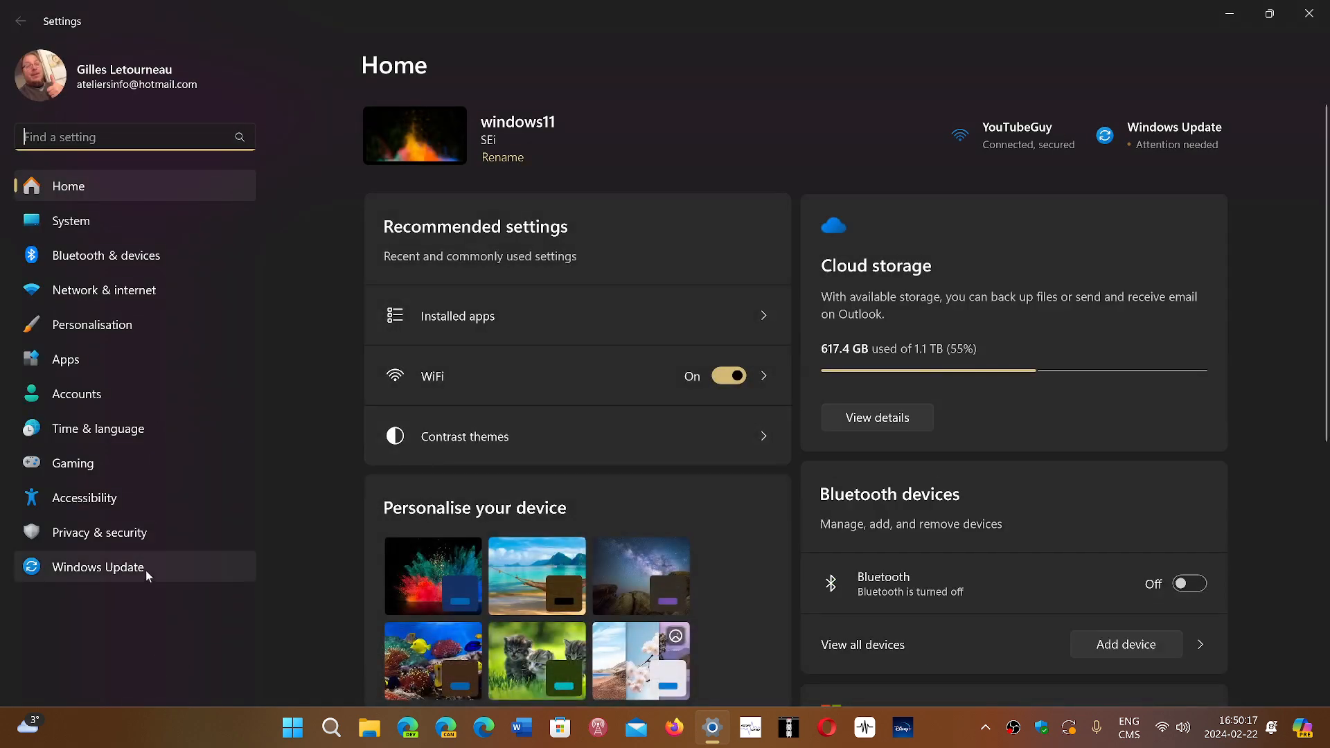
{"action": "left_click", "coordinate": [97, 568]}
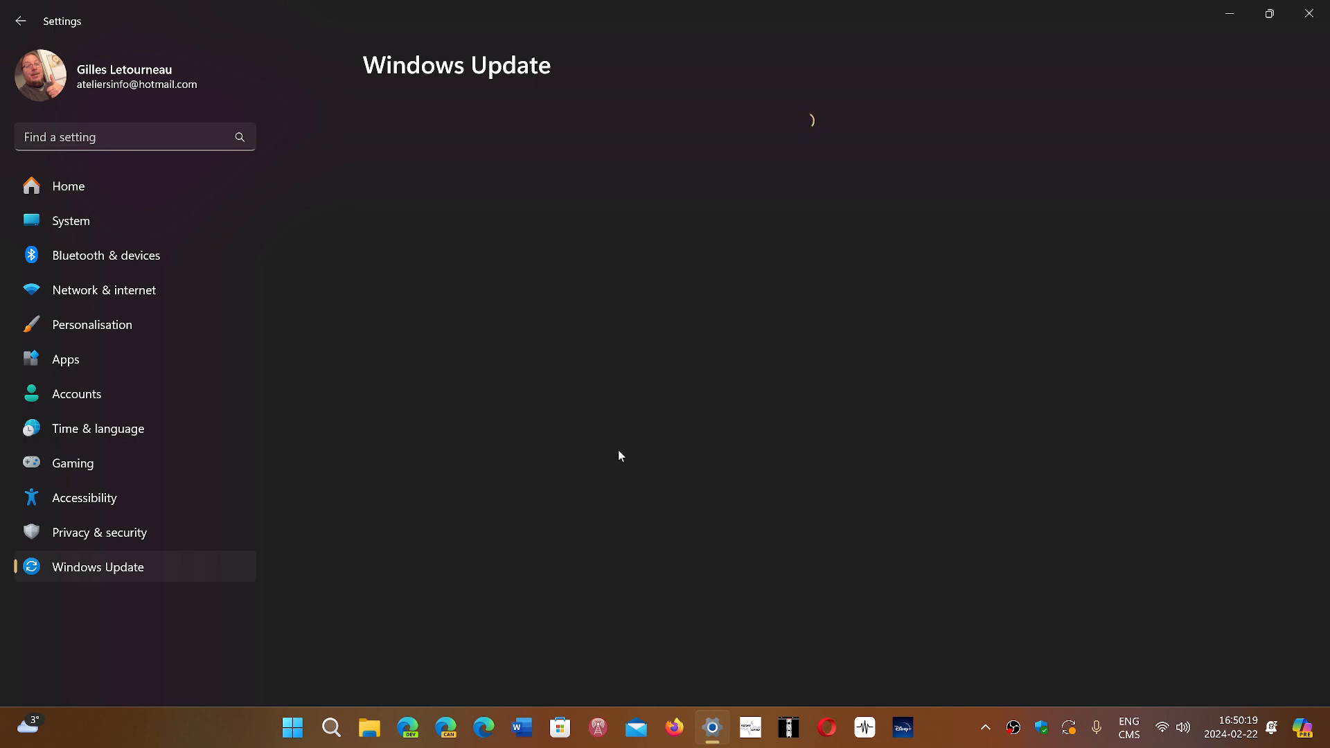
{"action": "mouse_move", "coordinate": [554, 147]}
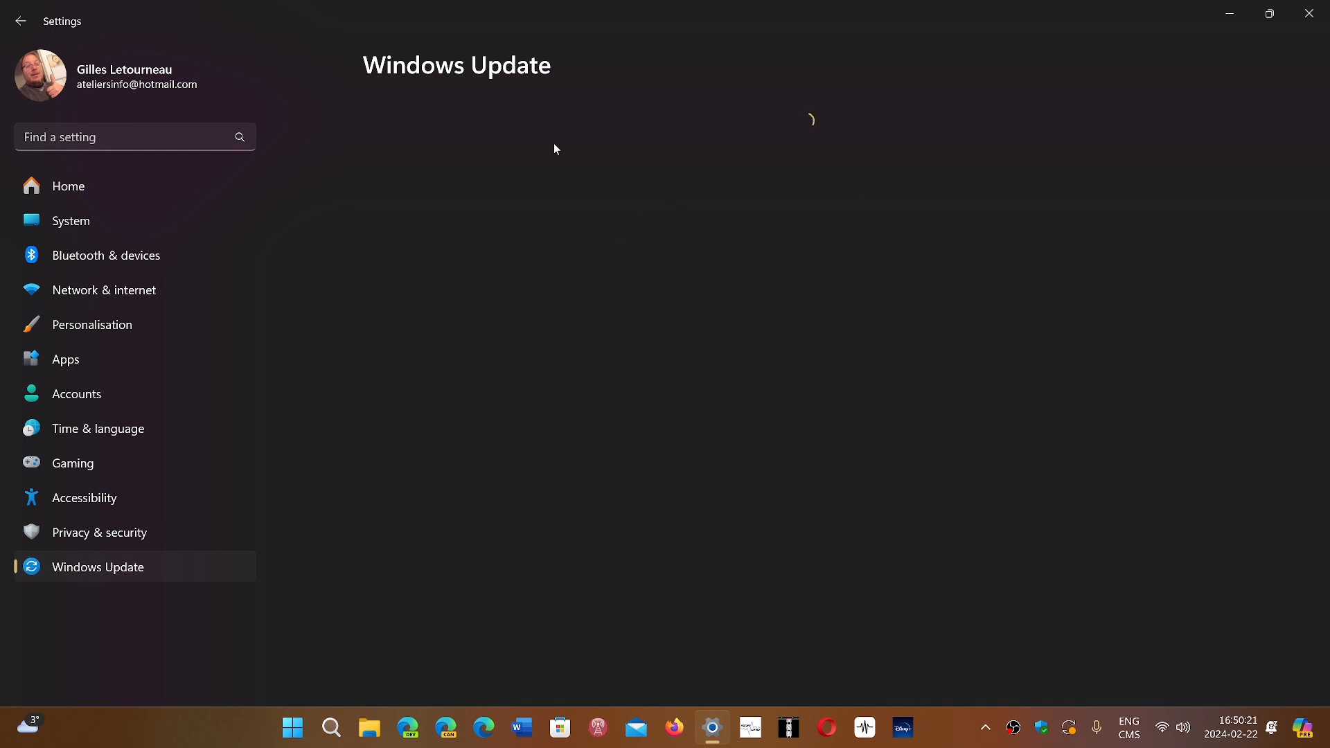
{"action": "mouse_move", "coordinate": [751, 366]}
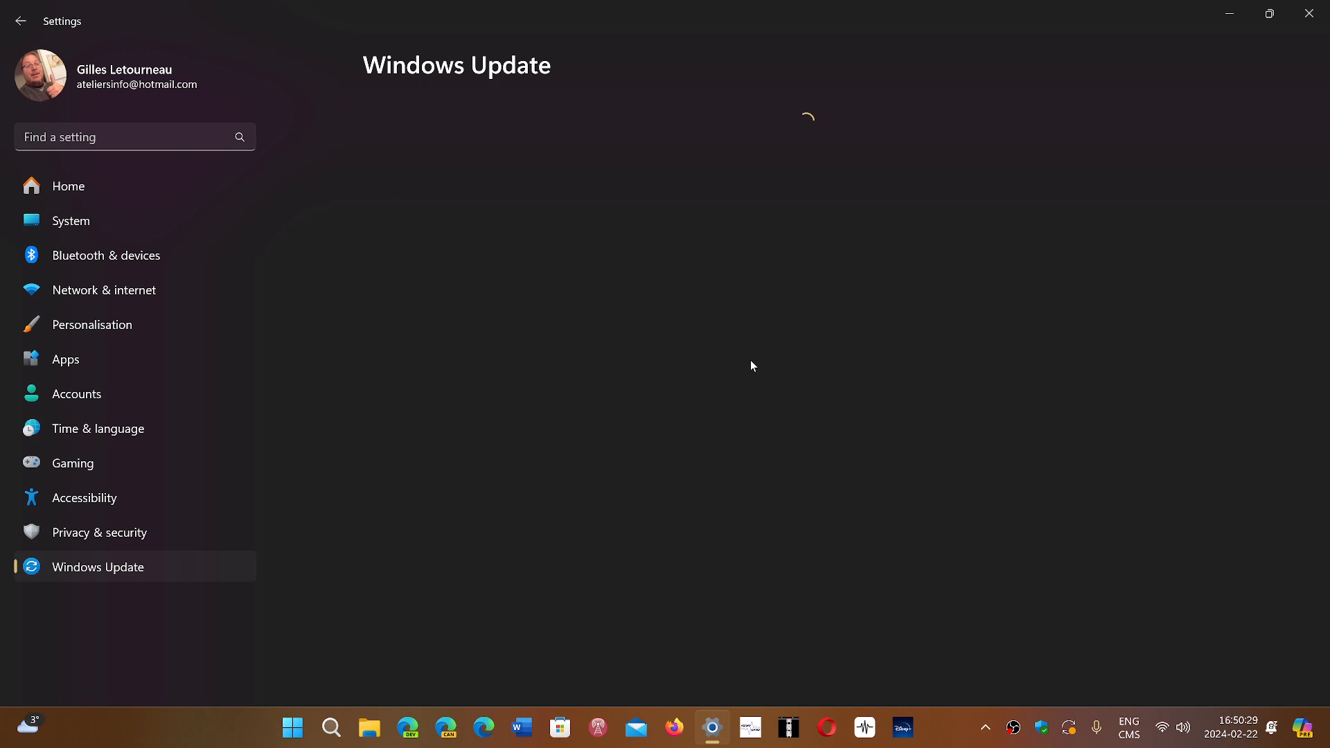
{"action": "mouse_move", "coordinate": [384, 512]}
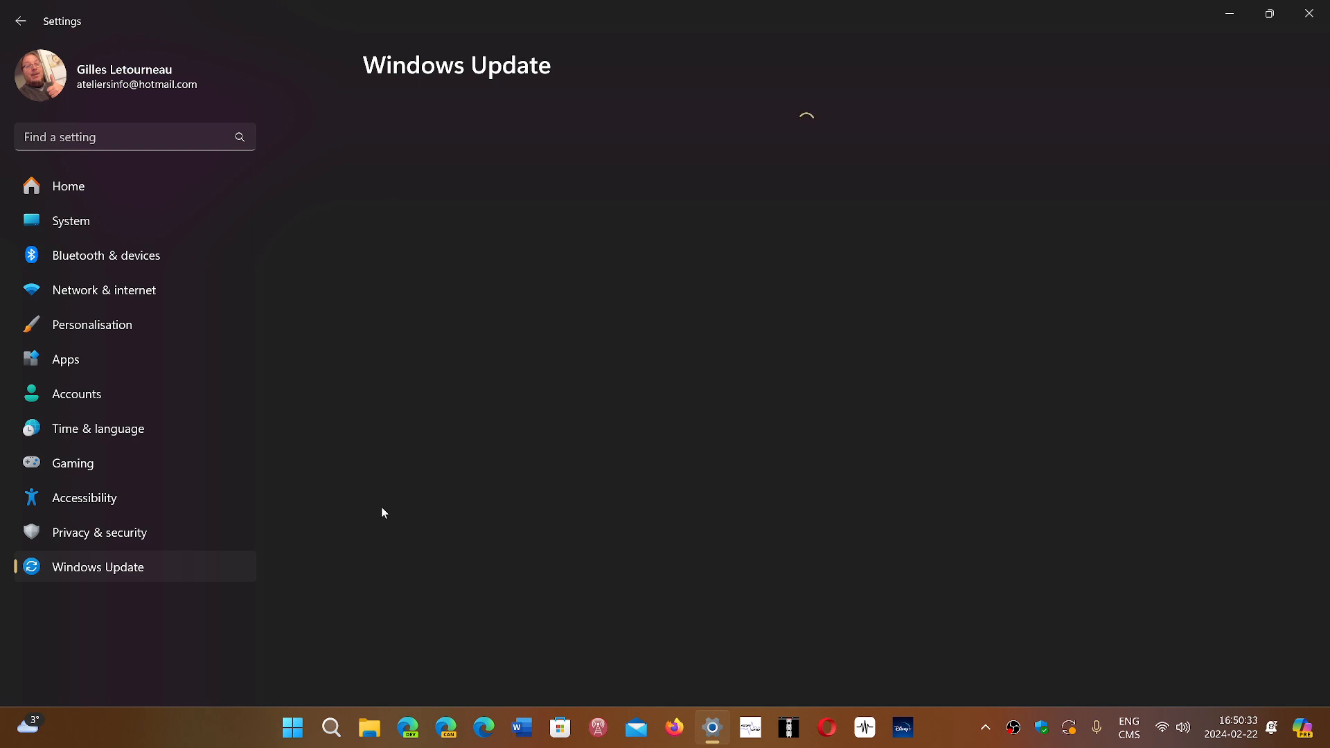
{"action": "mouse_move", "coordinate": [588, 523]}
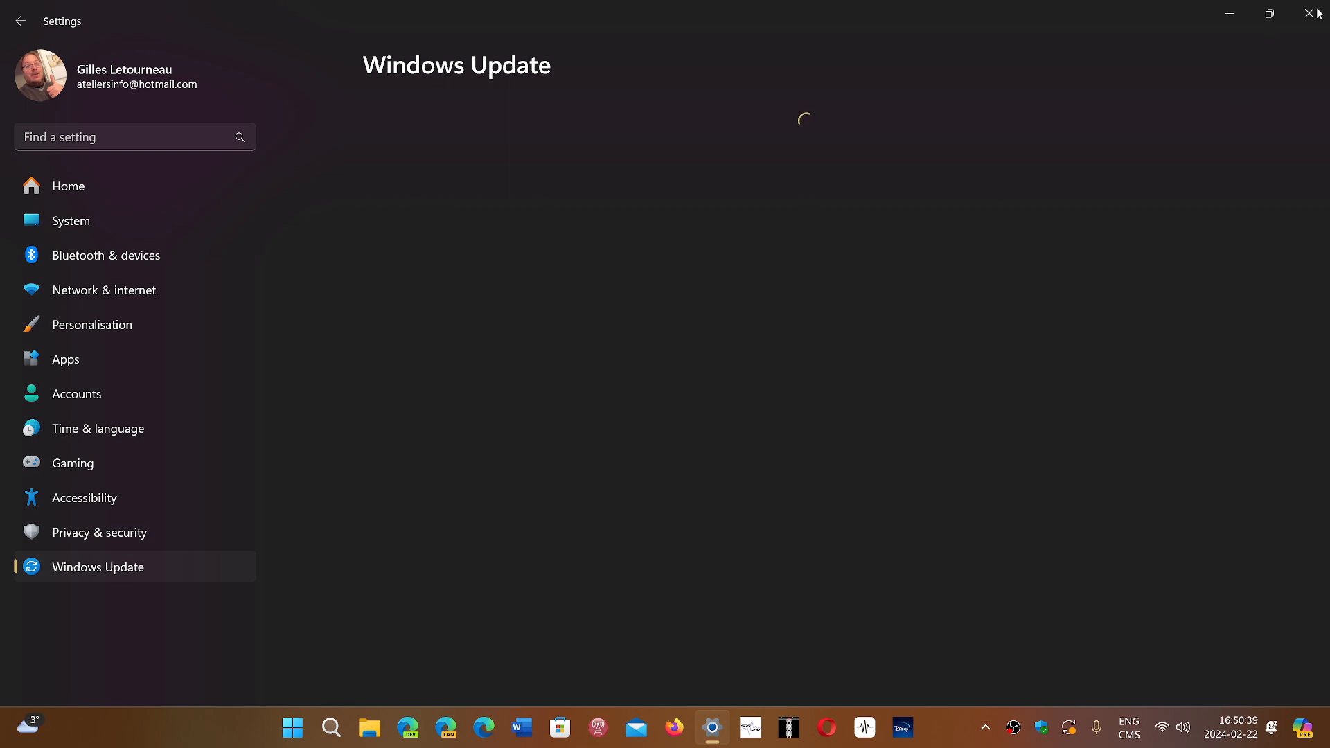
Close Settings and bring the Start menu back up
{"action": "left_click", "coordinate": [1309, 13]}
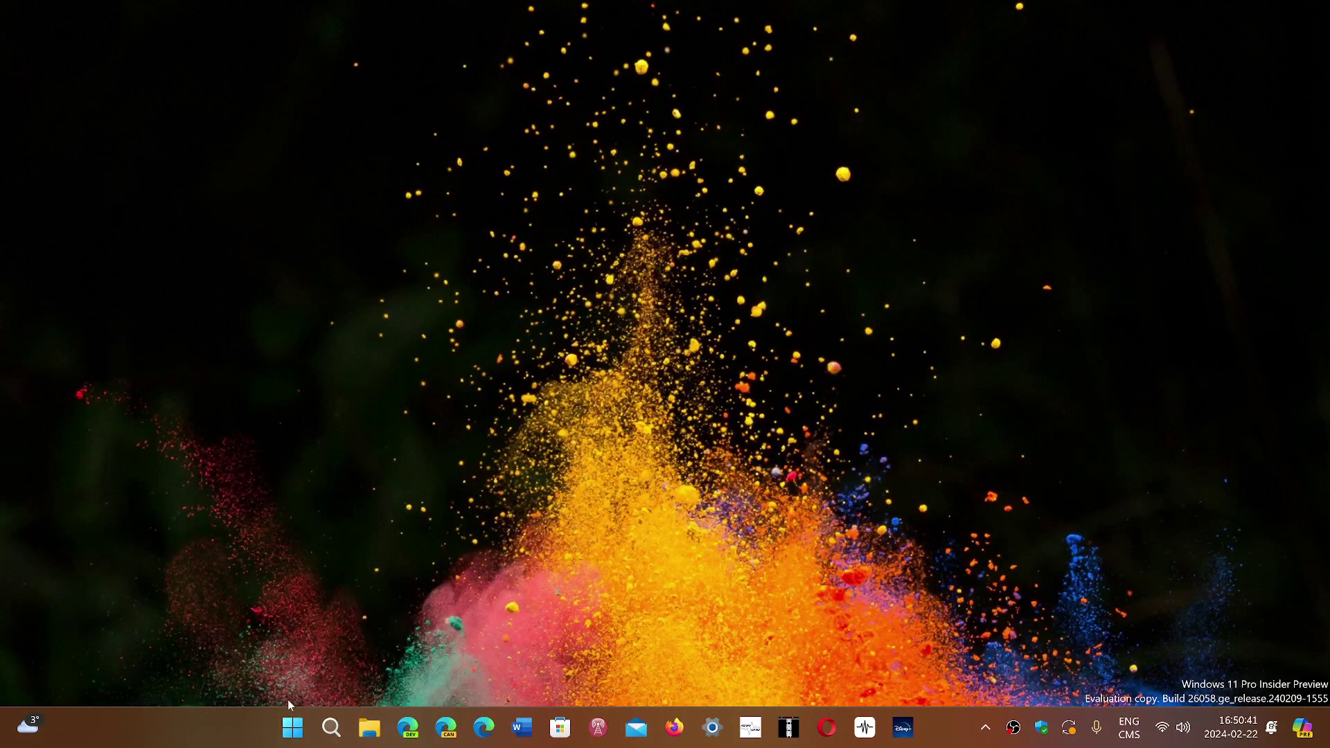
{"action": "mouse_move", "coordinate": [291, 728]}
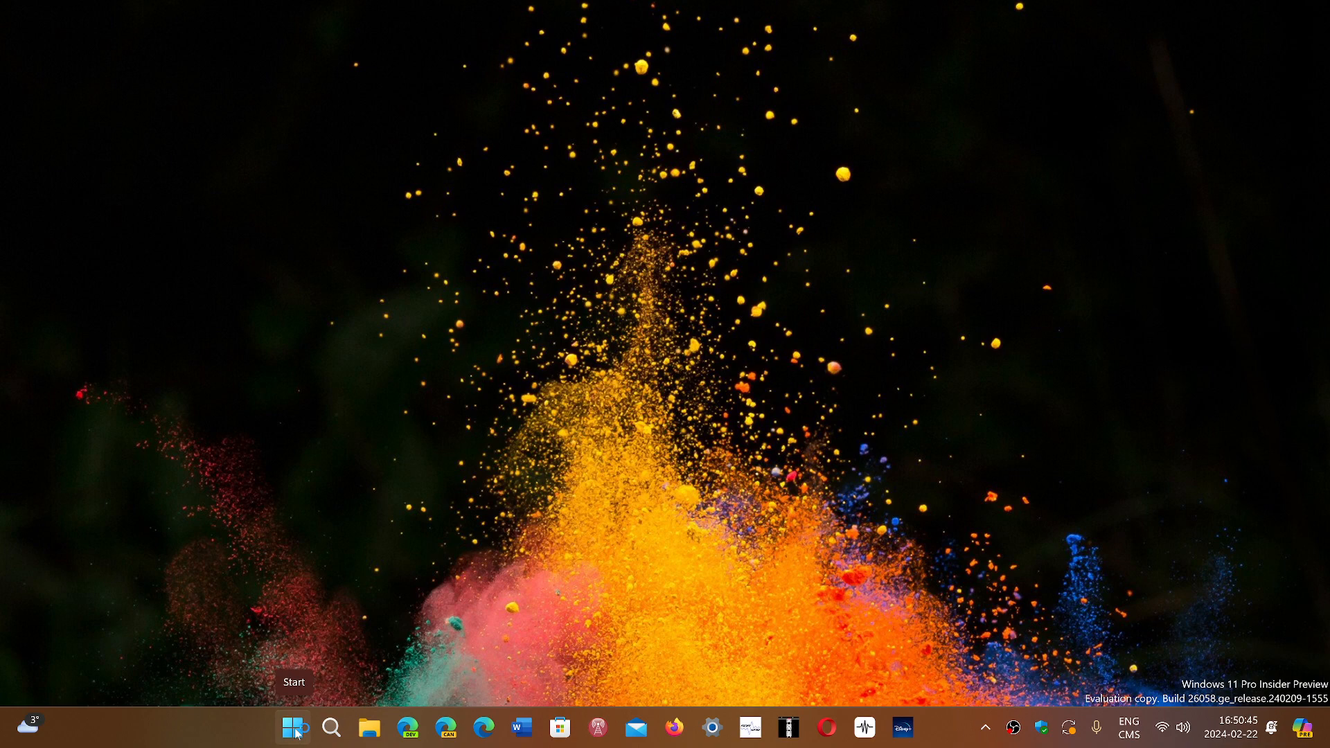
{"action": "left_click", "coordinate": [294, 728]}
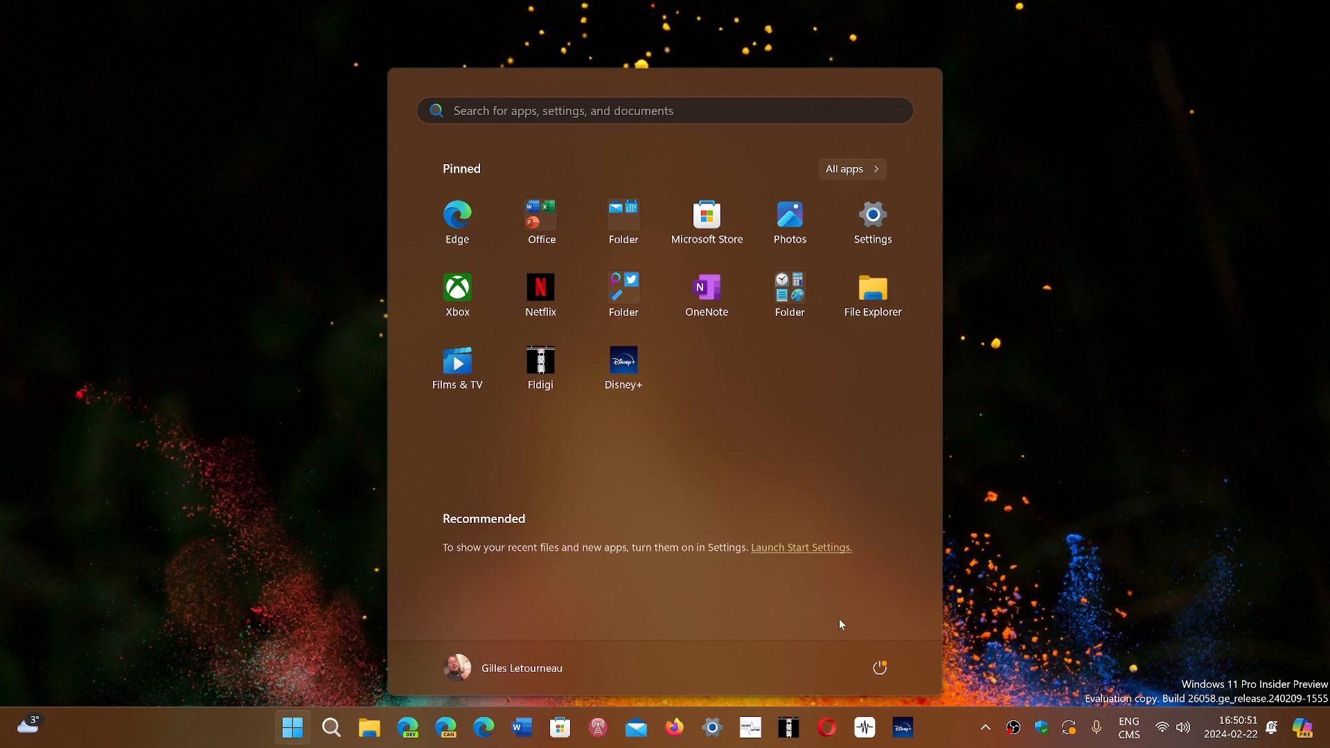
{"action": "left_click", "coordinate": [878, 666]}
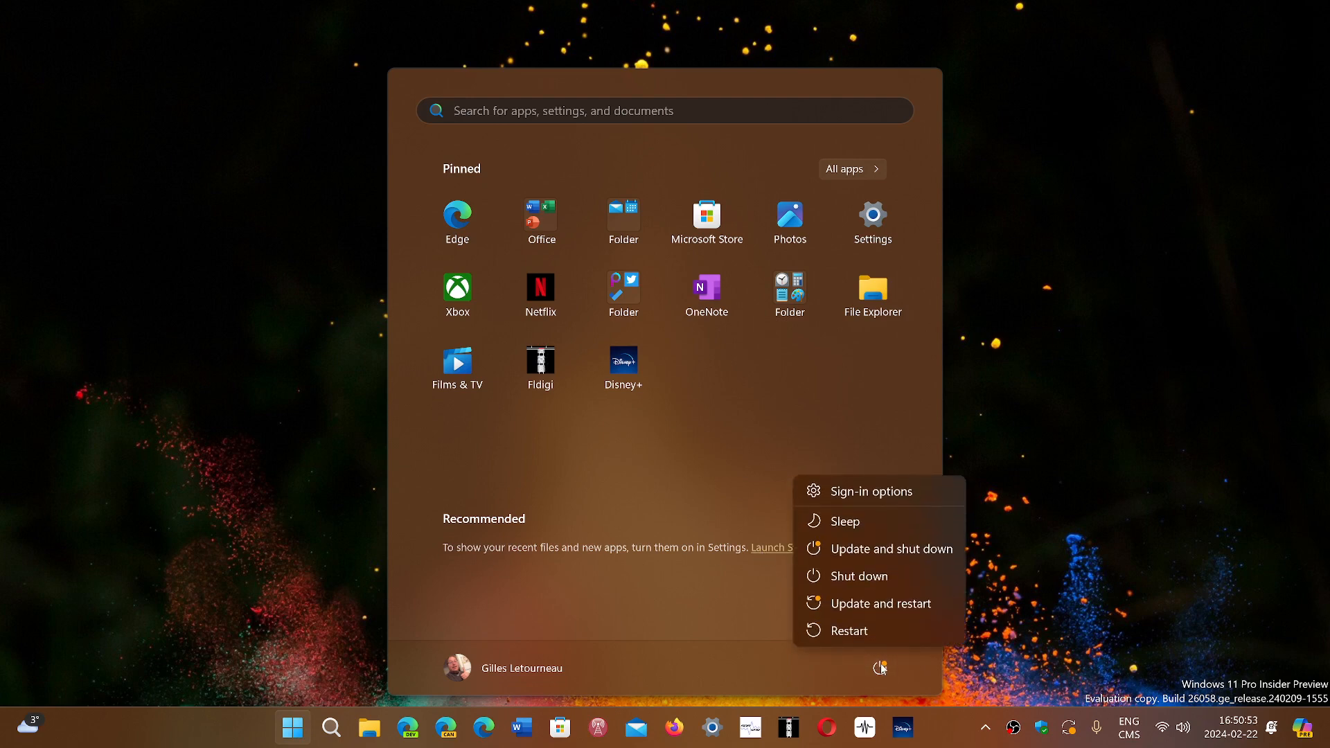
{"action": "mouse_move", "coordinate": [862, 632]}
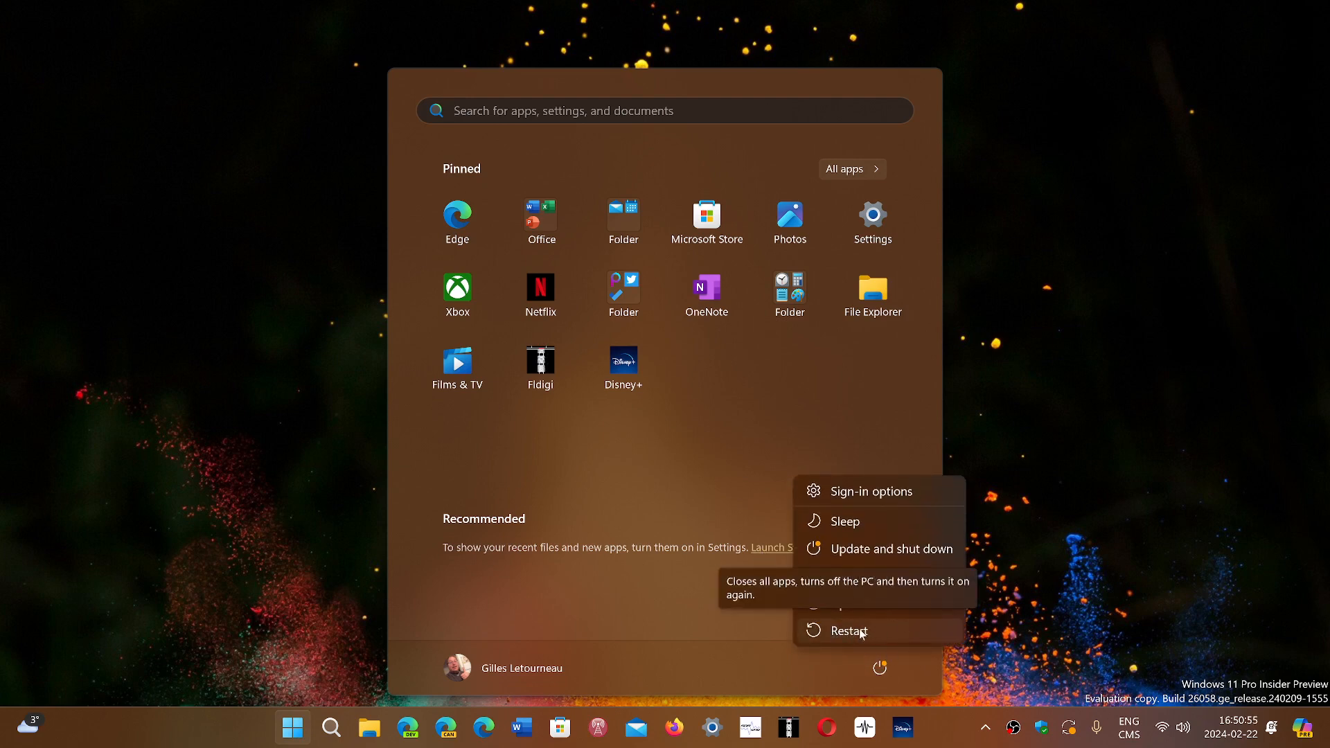
{"action": "mouse_move", "coordinate": [909, 654]}
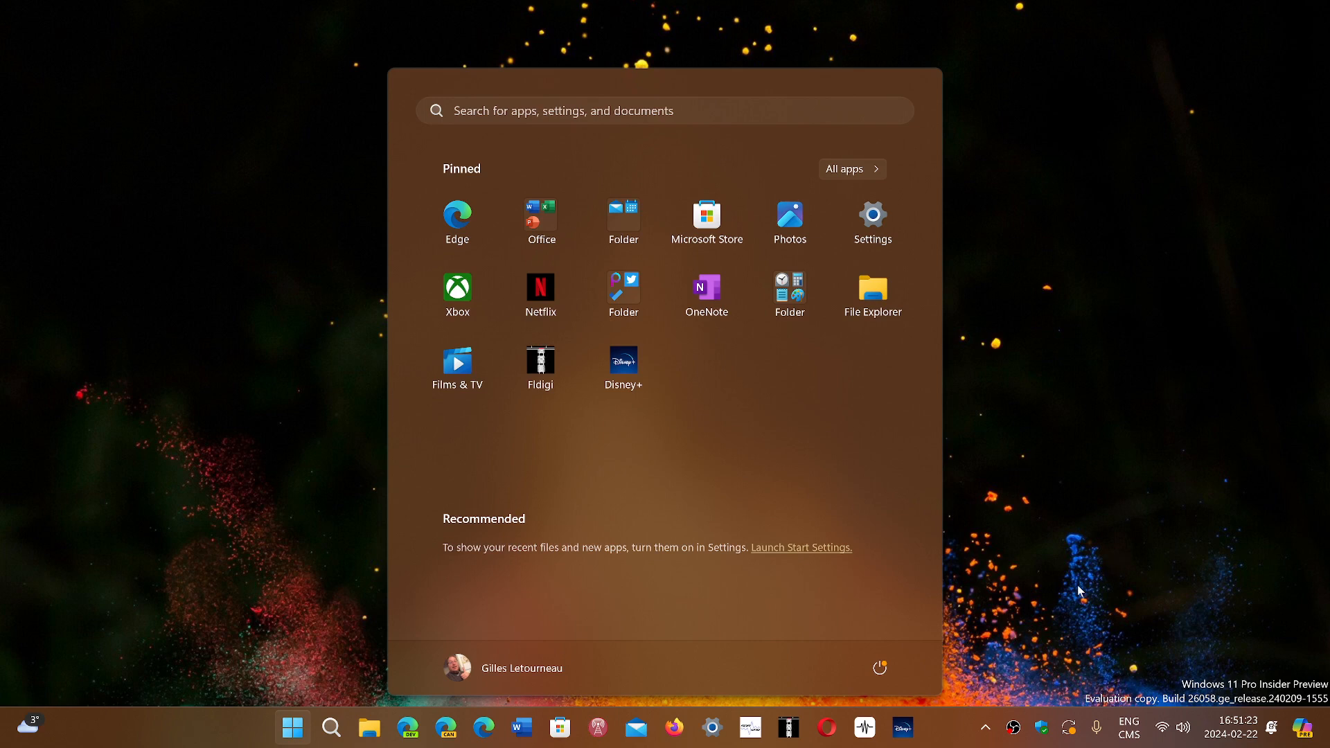
{"action": "mouse_move", "coordinate": [978, 686]}
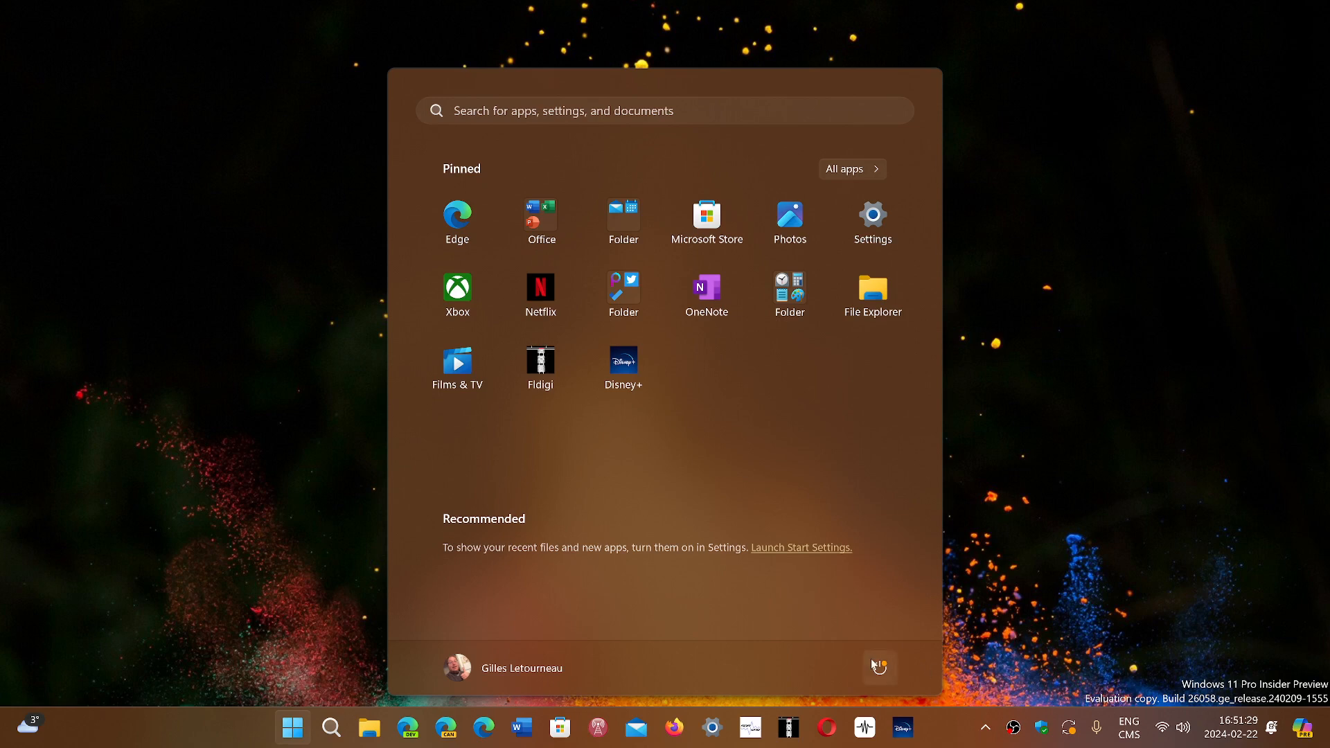
Bring up the Start menu power choices again without picking an option
{"action": "left_click", "coordinate": [879, 666]}
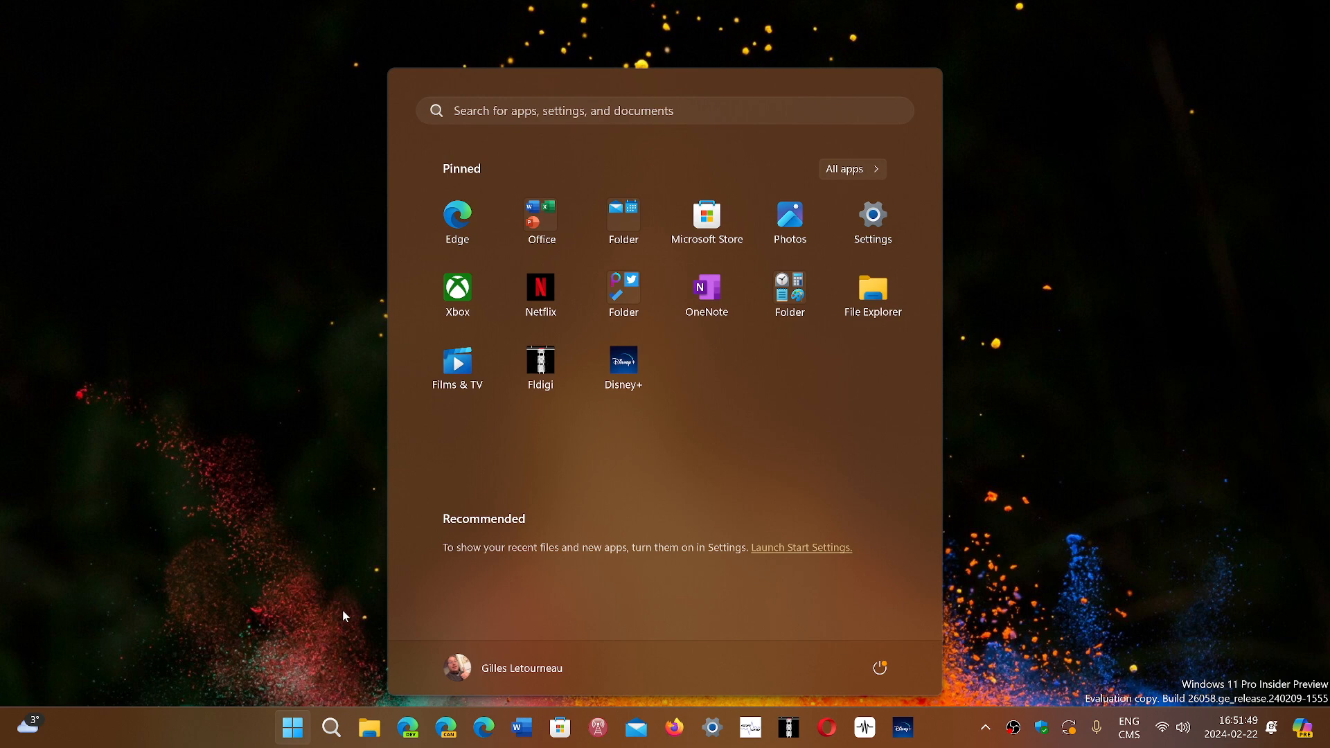
{"action": "mouse_move", "coordinate": [302, 714]}
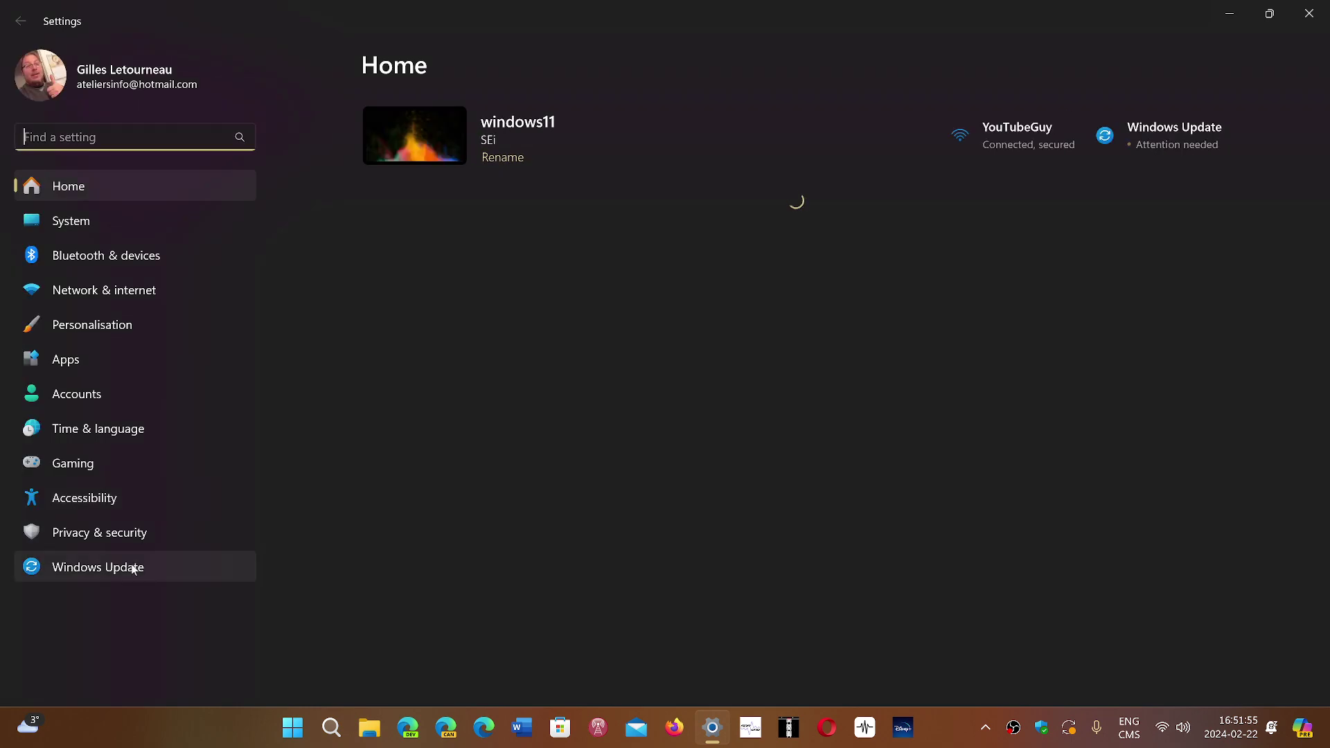
View Windows Update's pending restart for Insider Preview 26063.1 and dismiss the green notice
{"action": "left_click", "coordinate": [97, 568]}
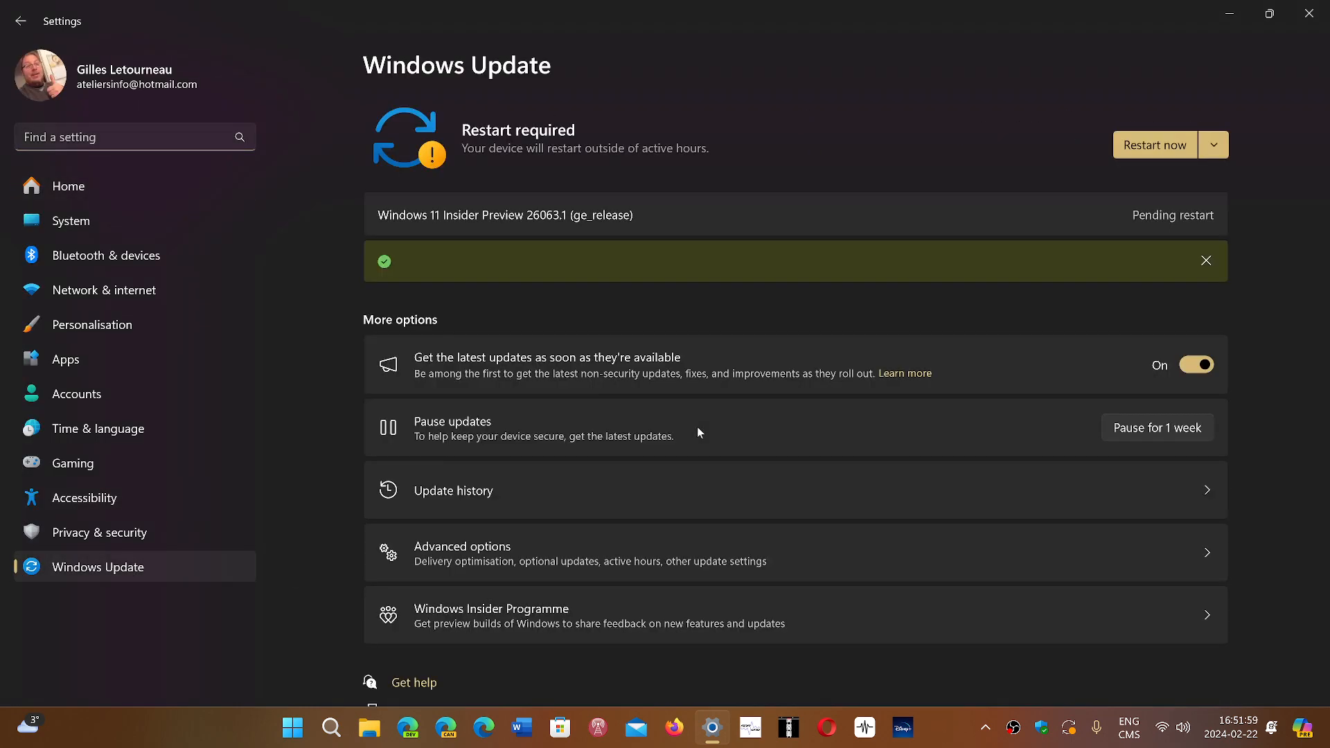
{"action": "left_click", "coordinate": [1205, 260]}
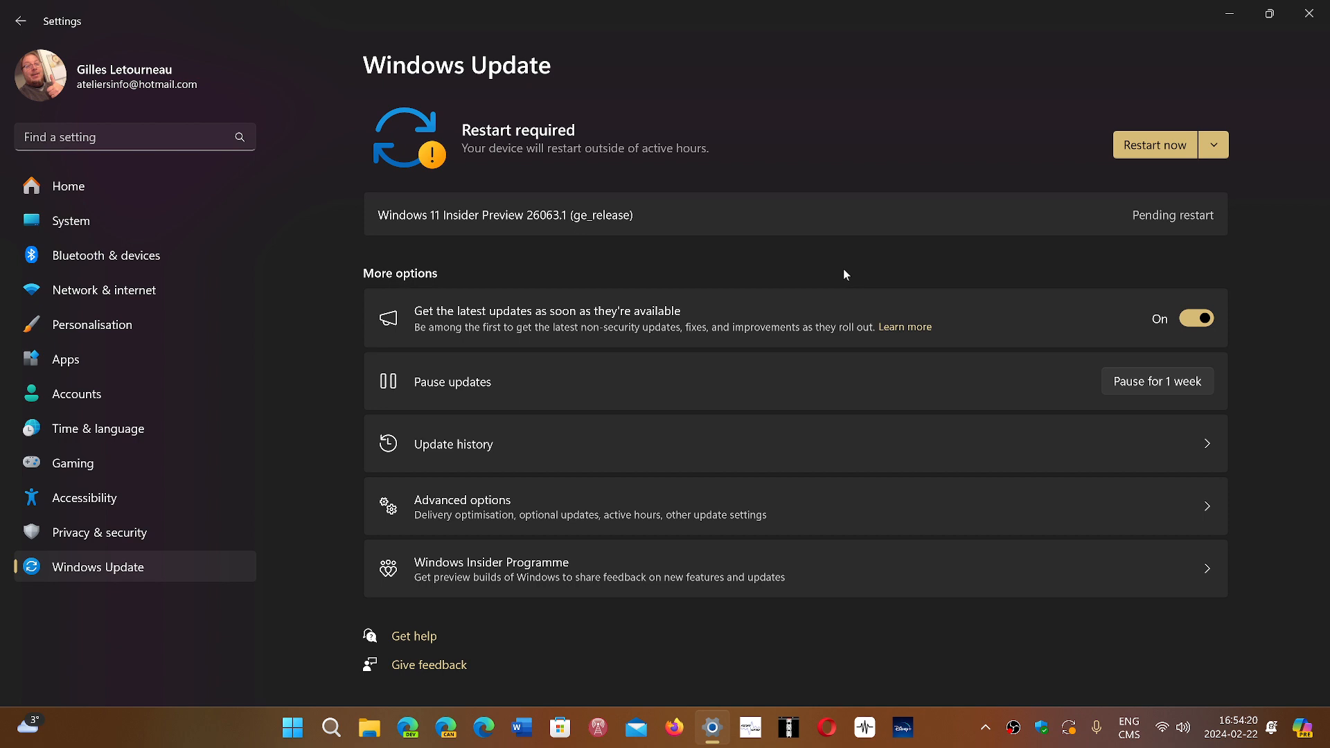
{"action": "mouse_move", "coordinate": [1269, 351]}
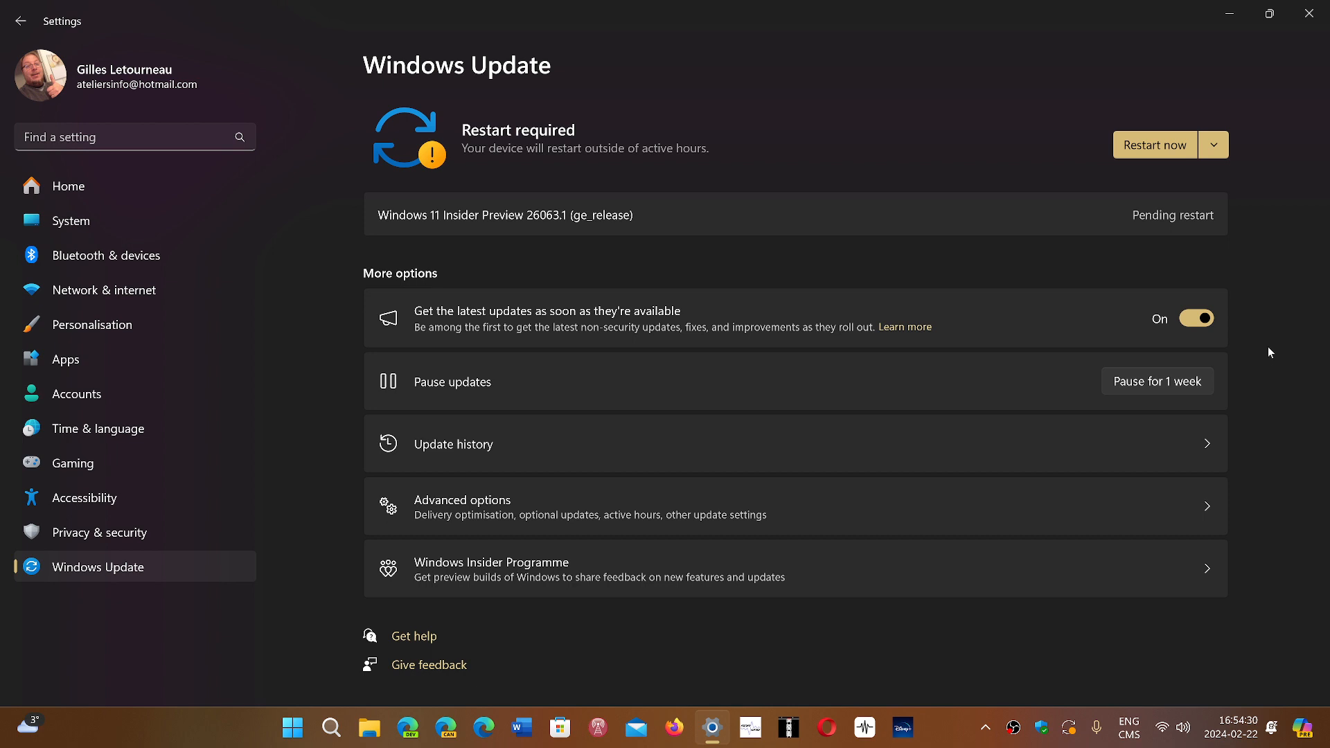
{"action": "mouse_move", "coordinate": [1279, 183]}
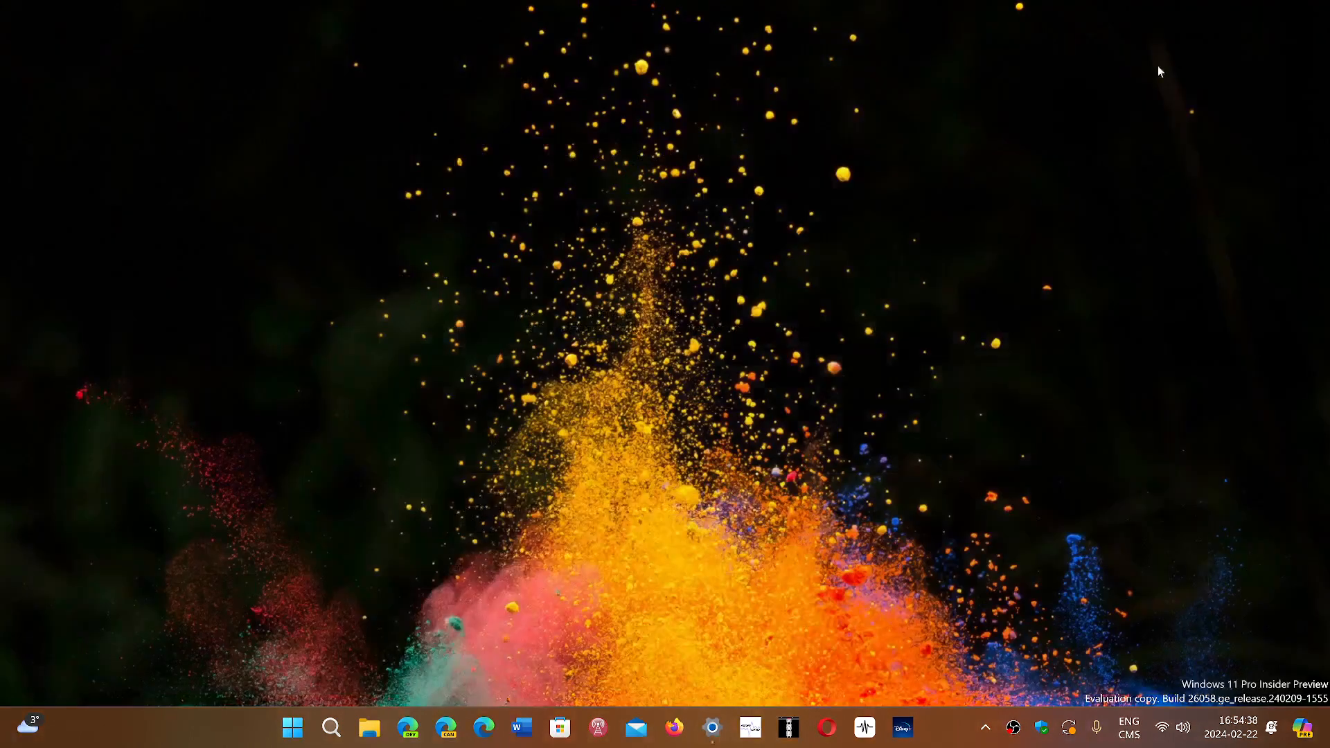
{"action": "mouse_move", "coordinate": [939, 726]}
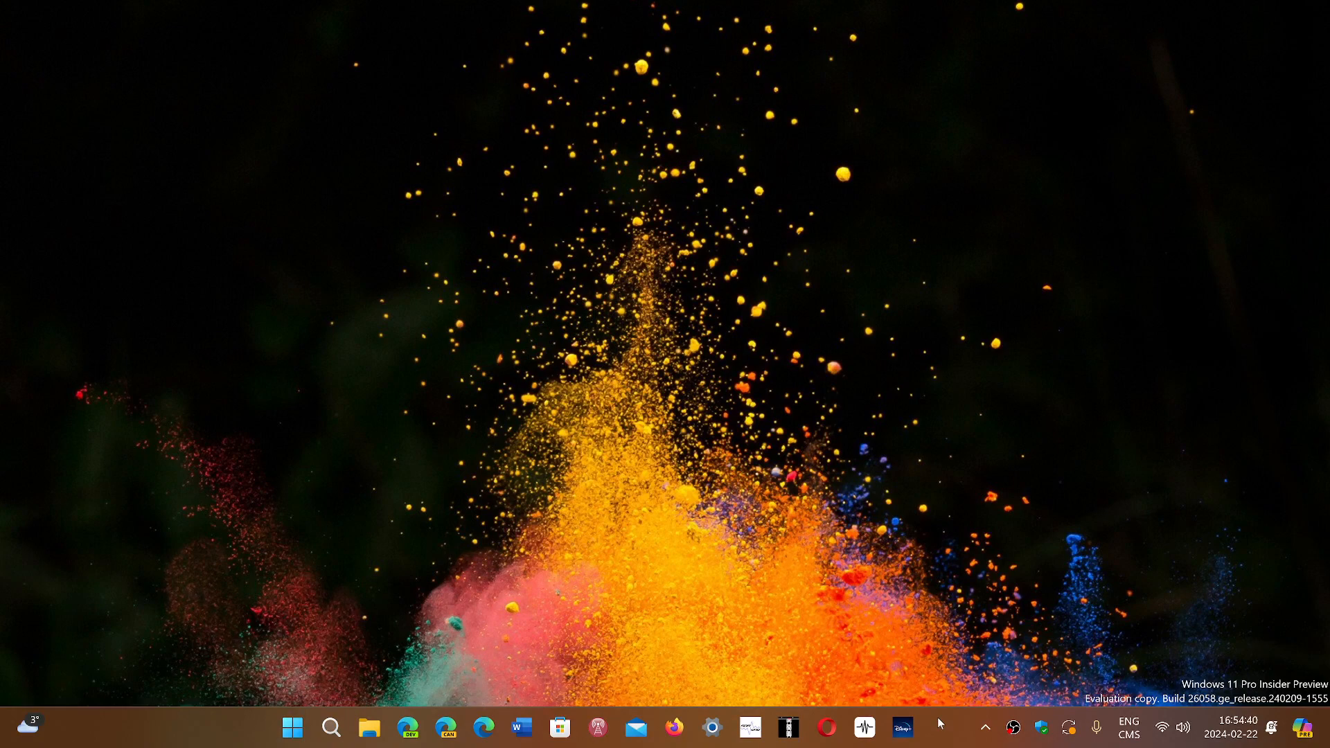